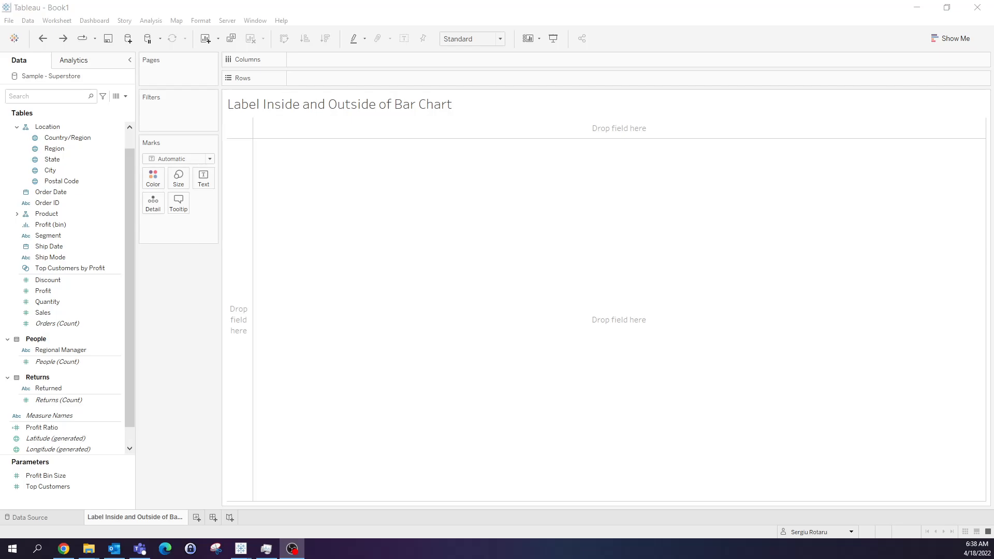
- Put Region on Rows against Sales, fit the chart to Entire View and sort regions descending by sales
{"action": "left_click", "coordinate": [54, 148]}
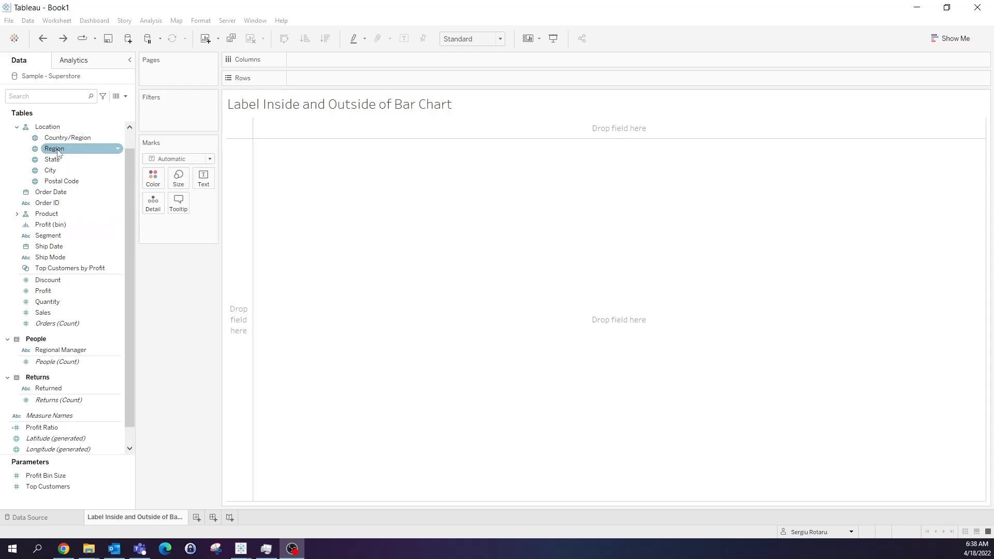
{"action": "left_click_drag", "start_coordinate": [54, 148], "coordinate": [315, 78]}
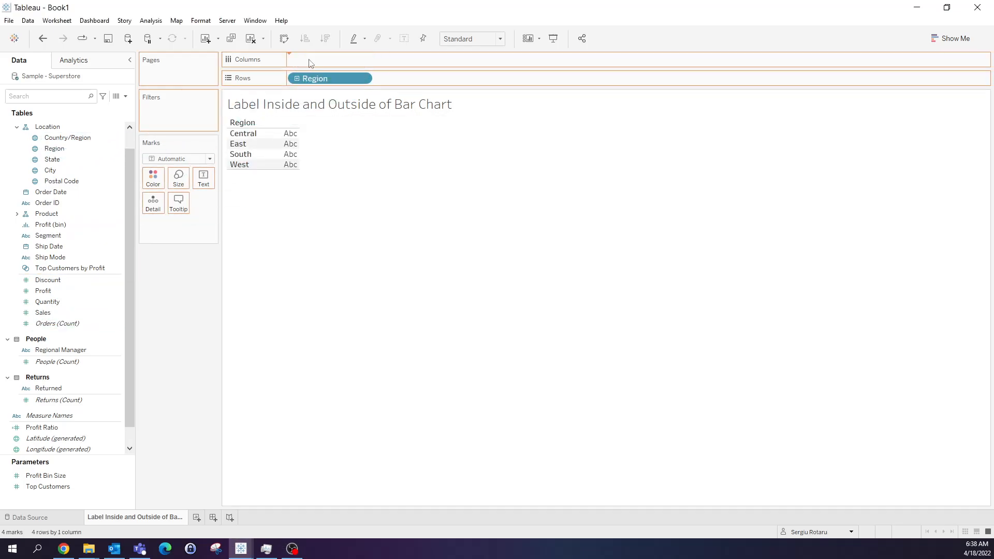
{"action": "left_click", "coordinate": [499, 38]}
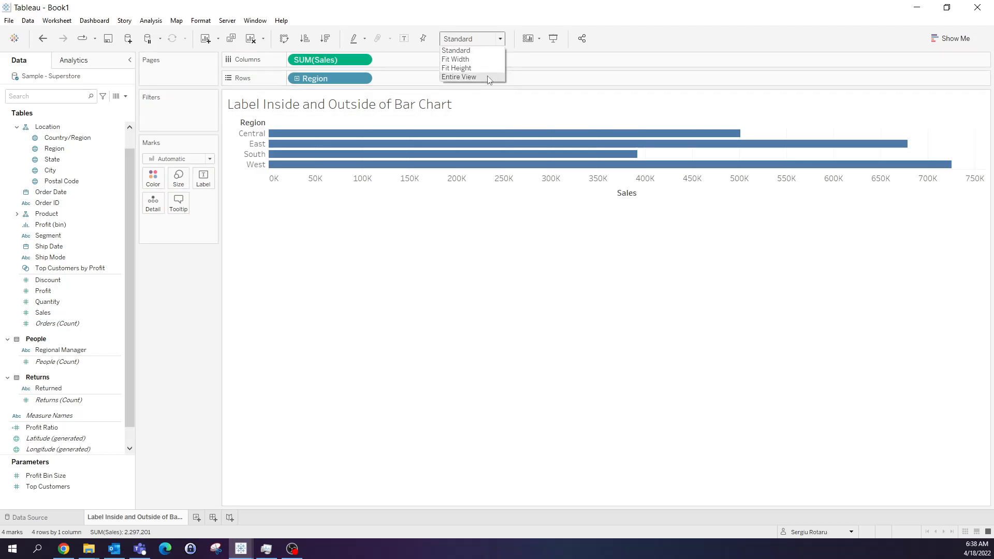
{"action": "left_click", "coordinate": [458, 76]}
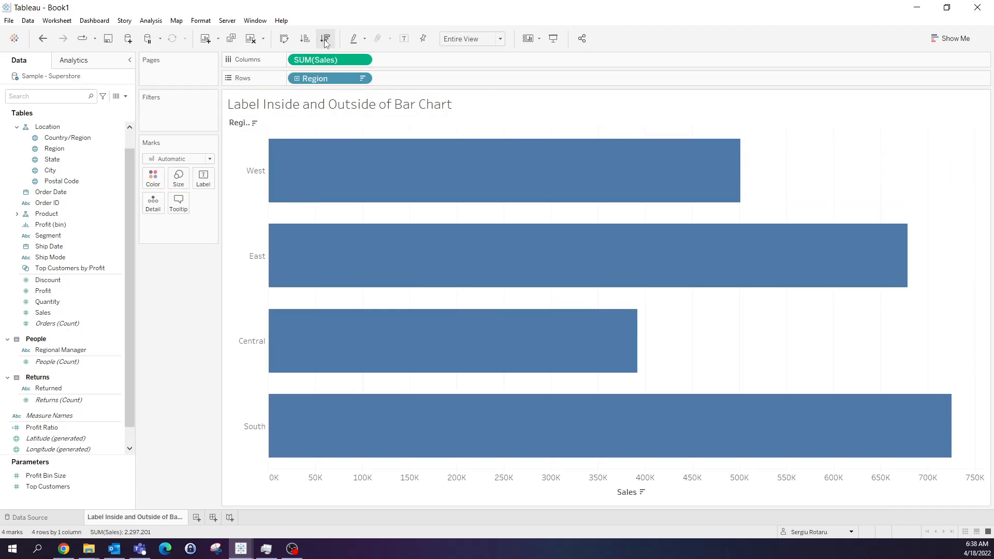
{"action": "left_click", "coordinate": [325, 39]}
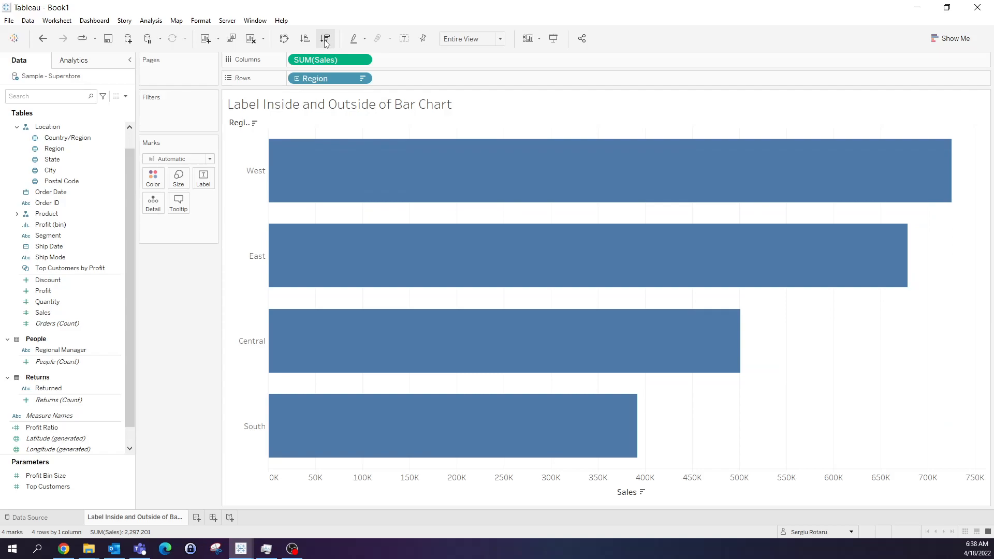
- Turn on mark labels so each bar shows its sales value at its end
{"action": "left_click", "coordinate": [202, 177]}
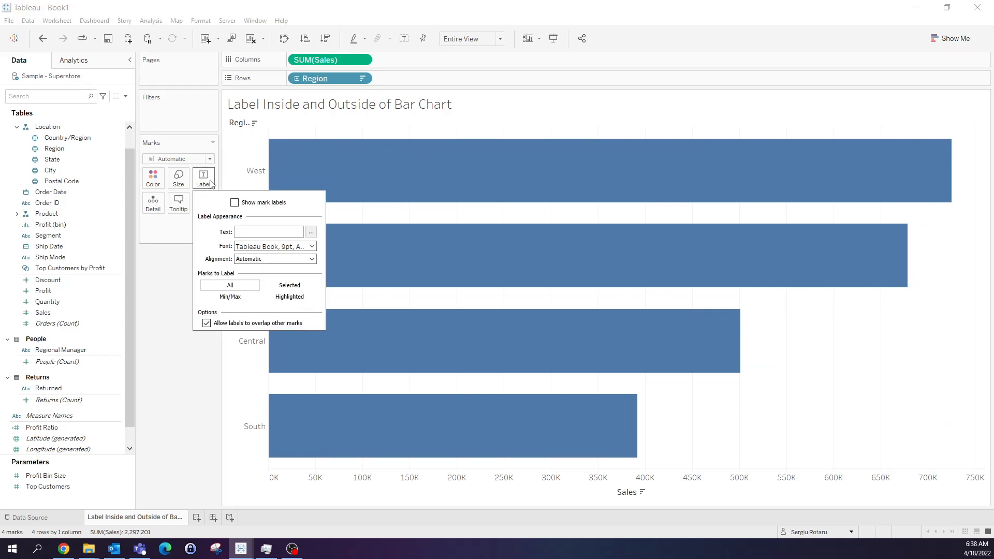
{"action": "left_click", "coordinate": [235, 202]}
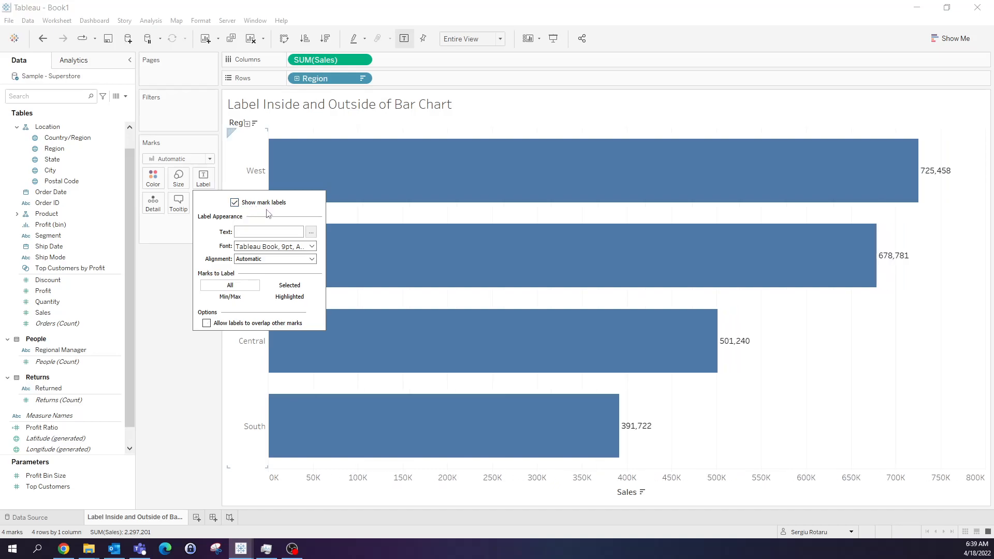
{"action": "mouse_move", "coordinate": [937, 181]}
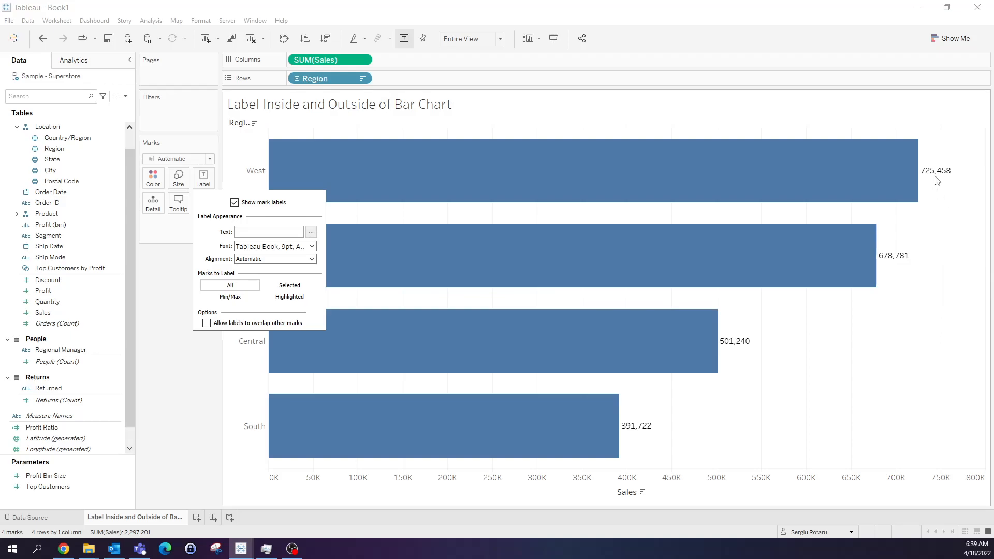
{"action": "mouse_move", "coordinate": [951, 200]}
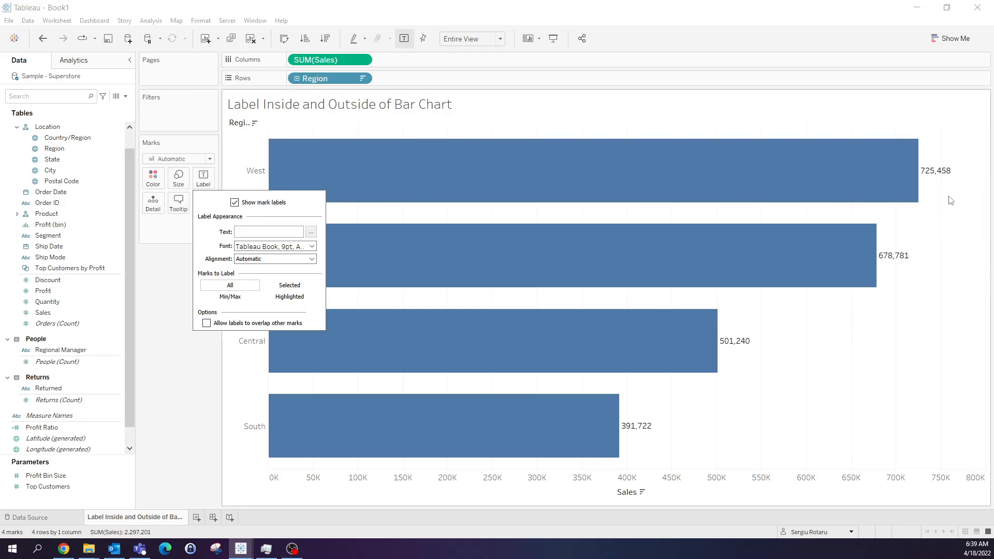
{"action": "mouse_move", "coordinate": [129, 101]}
{"action": "type", "text": "m"}
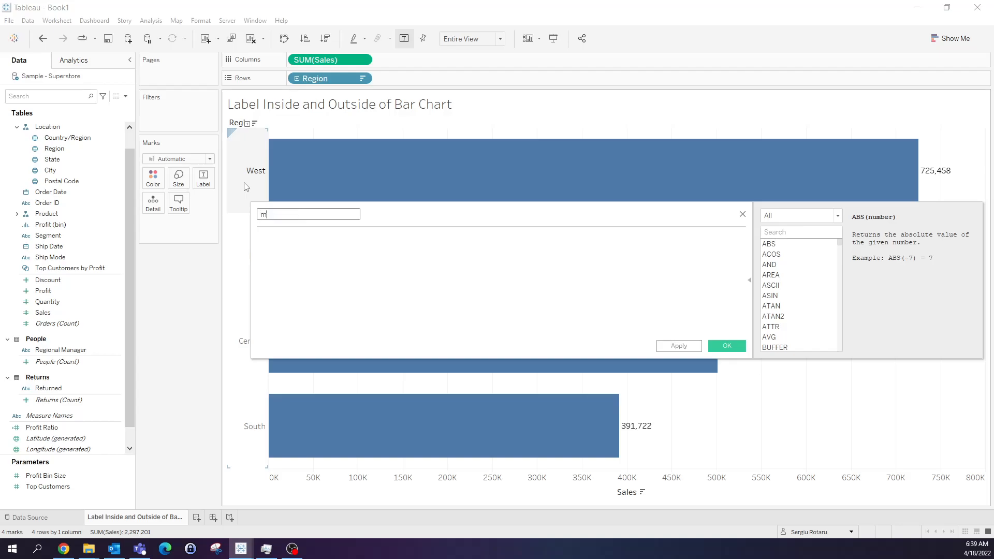
- Add an ad-hoc min(0) calculation beside Sales on Columns as a second axis
{"action": "type", "text": "in"}
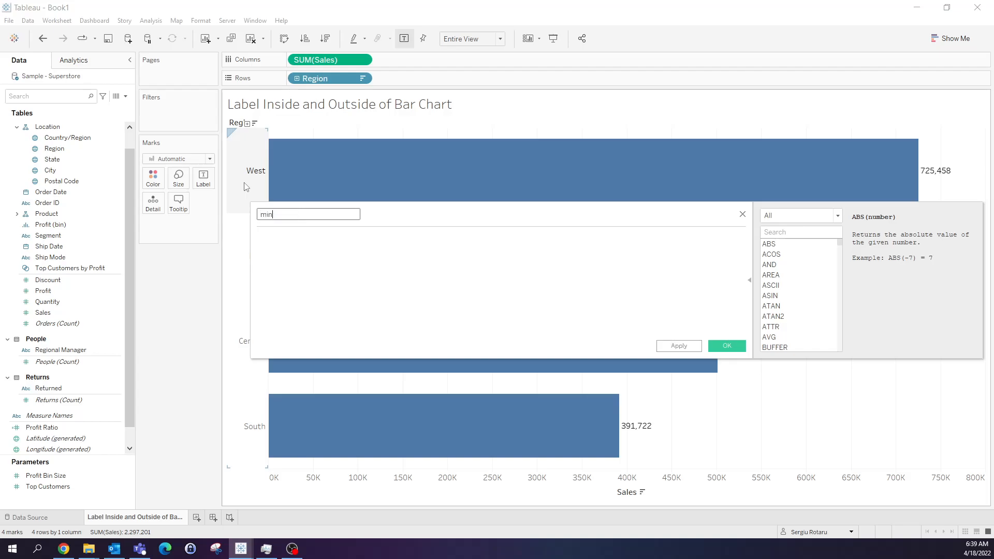
{"action": "type", "text": "(0)"}
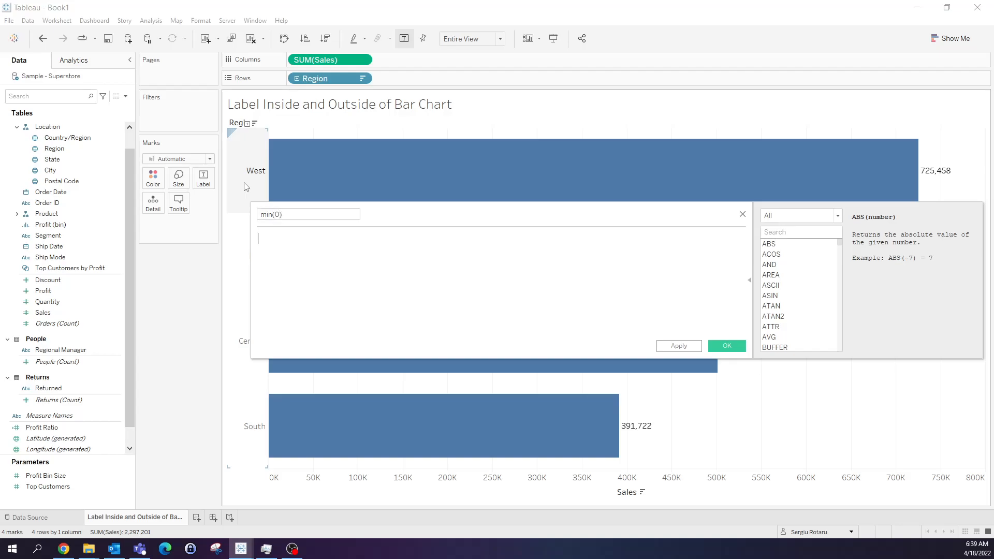
{"action": "type", "text": "min(0)"}
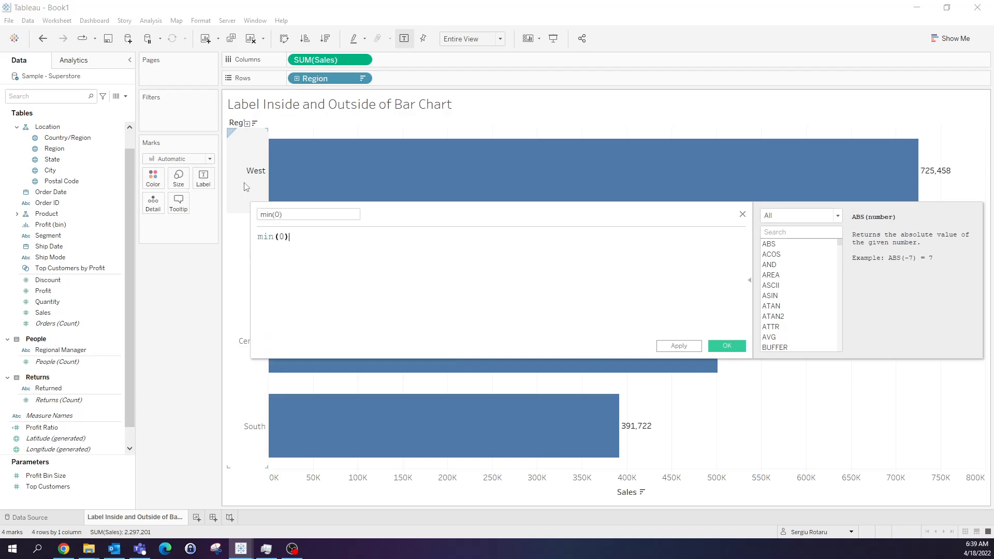
{"action": "left_click", "coordinate": [727, 346]}
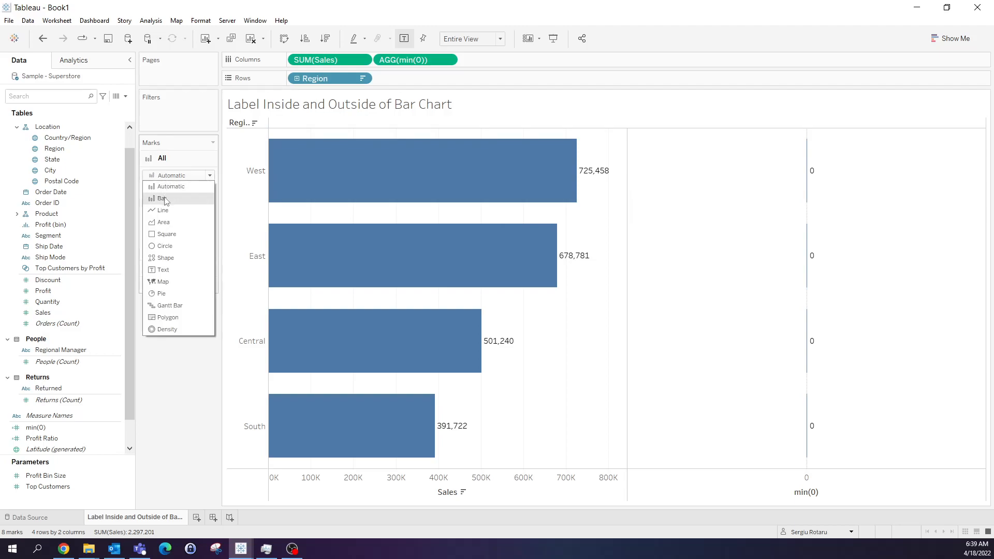
- Set marks to bars and label the min(0) marks with Region names
{"action": "left_click", "coordinate": [164, 197]}
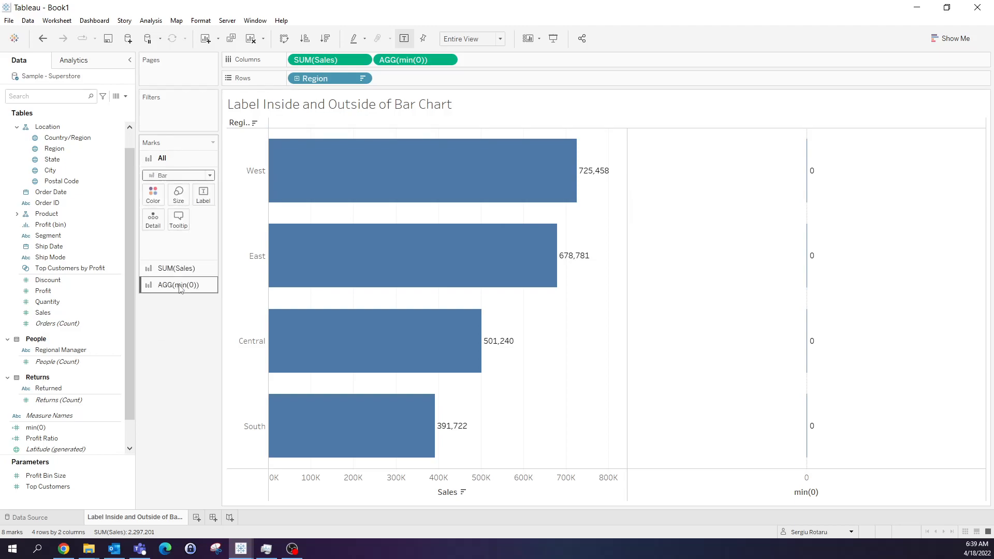
{"action": "left_click", "coordinate": [179, 285]}
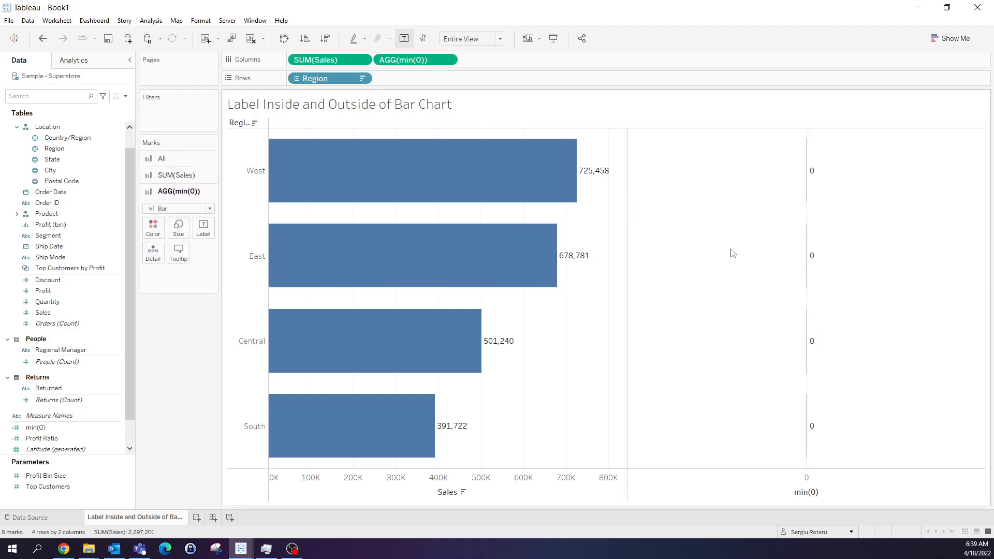
{"action": "left_click", "coordinate": [53, 148]}
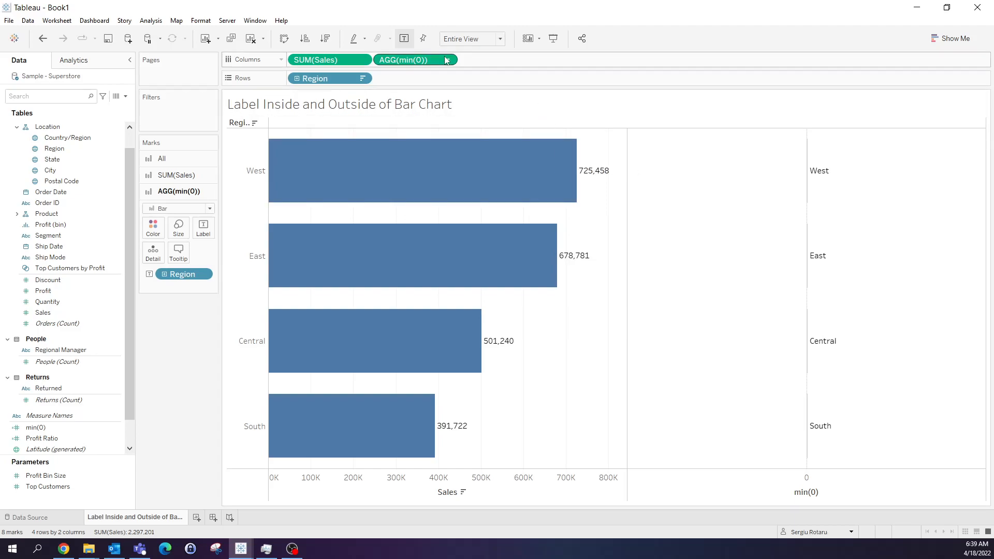
{"action": "left_click", "coordinate": [448, 60]}
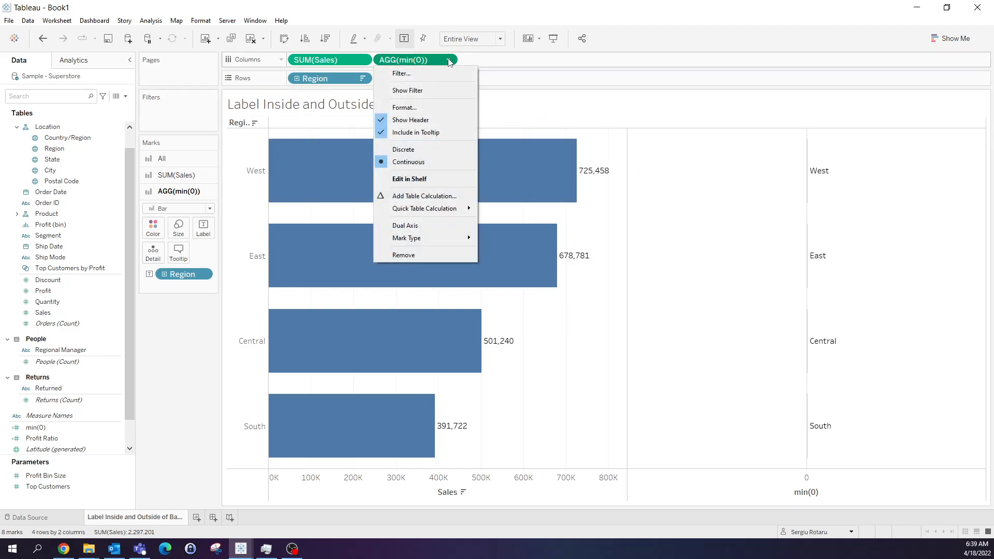
{"action": "mouse_move", "coordinate": [422, 229]}
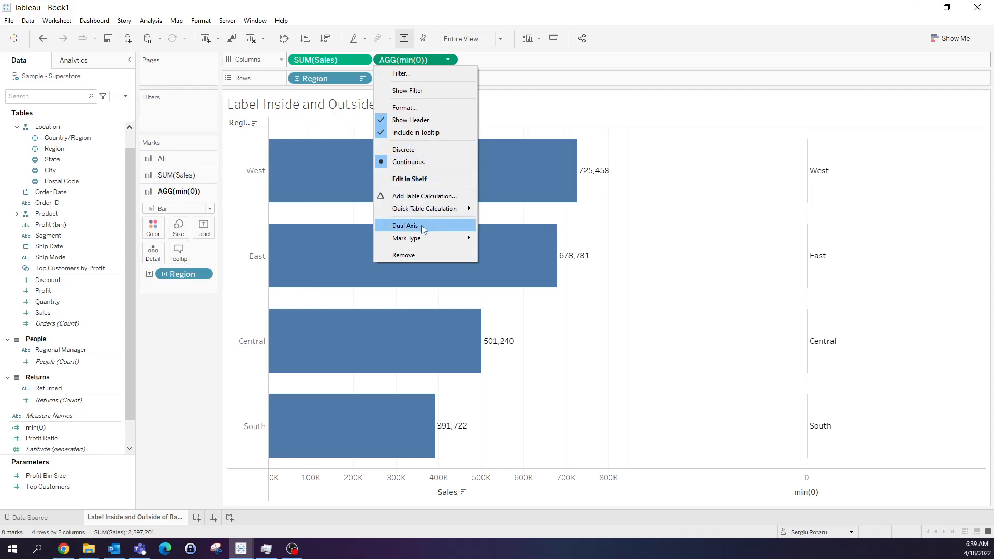
- Make min(0) and Sales a dual axis so region names sit on the bars
{"action": "left_click", "coordinate": [405, 224]}
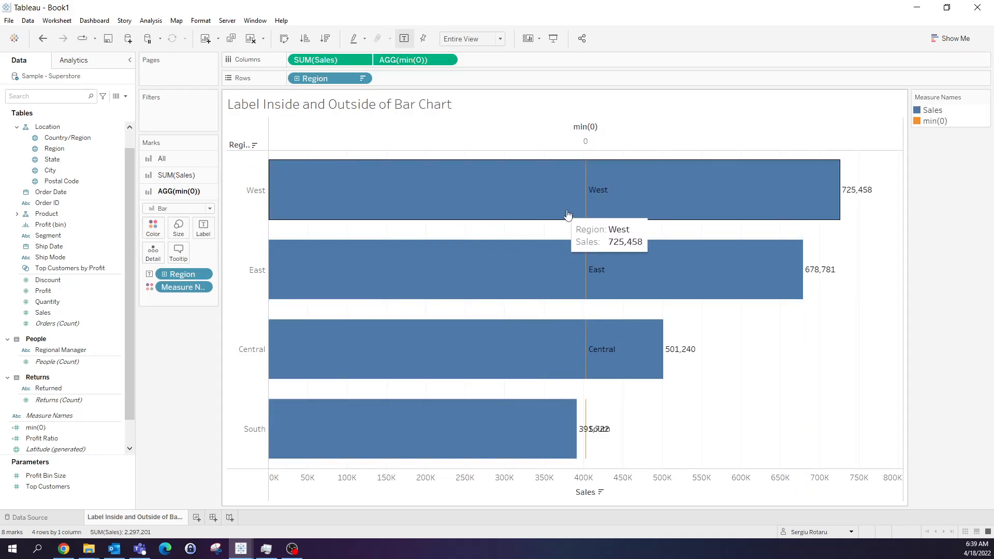
{"action": "mouse_move", "coordinate": [634, 260]}
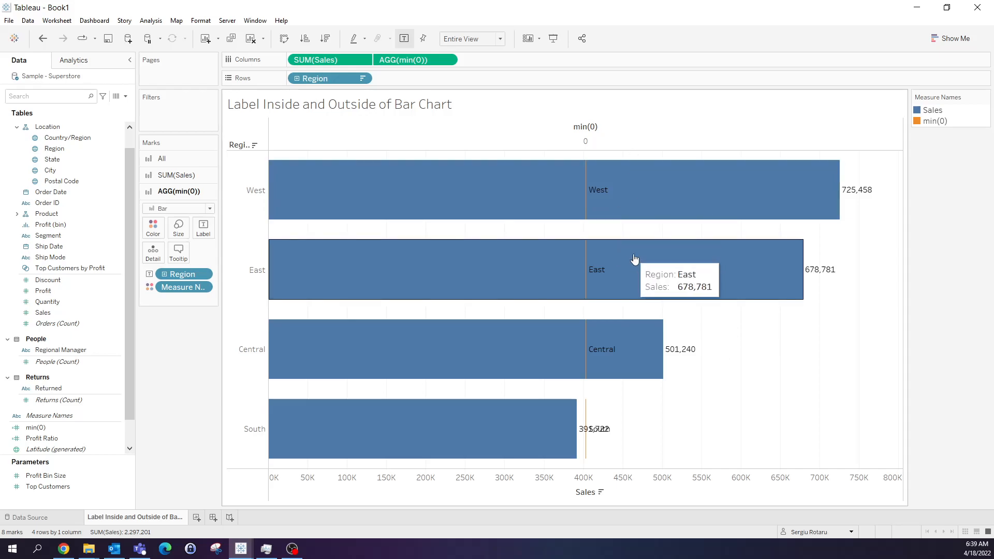
{"action": "mouse_move", "coordinate": [630, 331]}
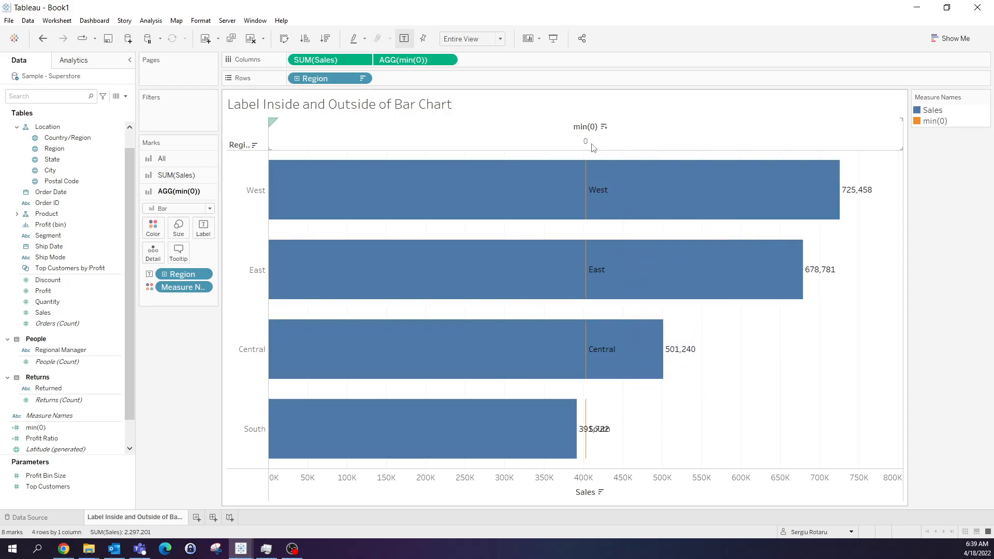
{"action": "left_click", "coordinate": [585, 134]}
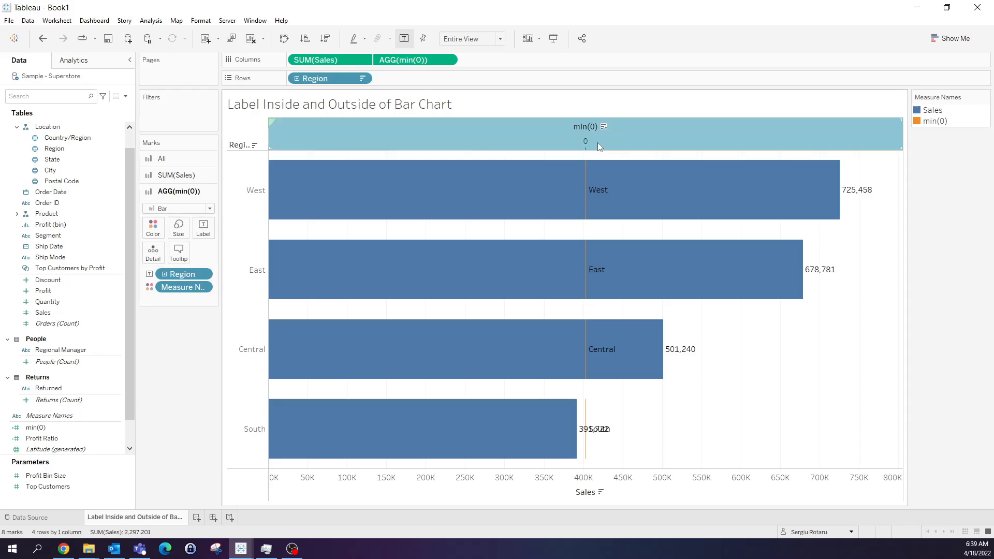
- Synchronize the min(0) axis with Sales and hide the Sales axis header
{"action": "right_click", "coordinate": [586, 126]}
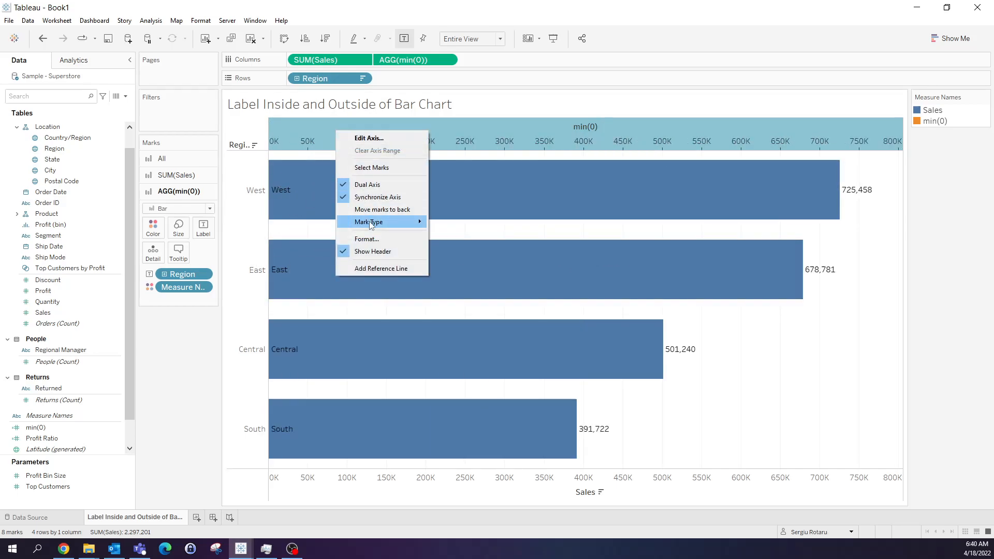
{"action": "right_click", "coordinate": [257, 255]}
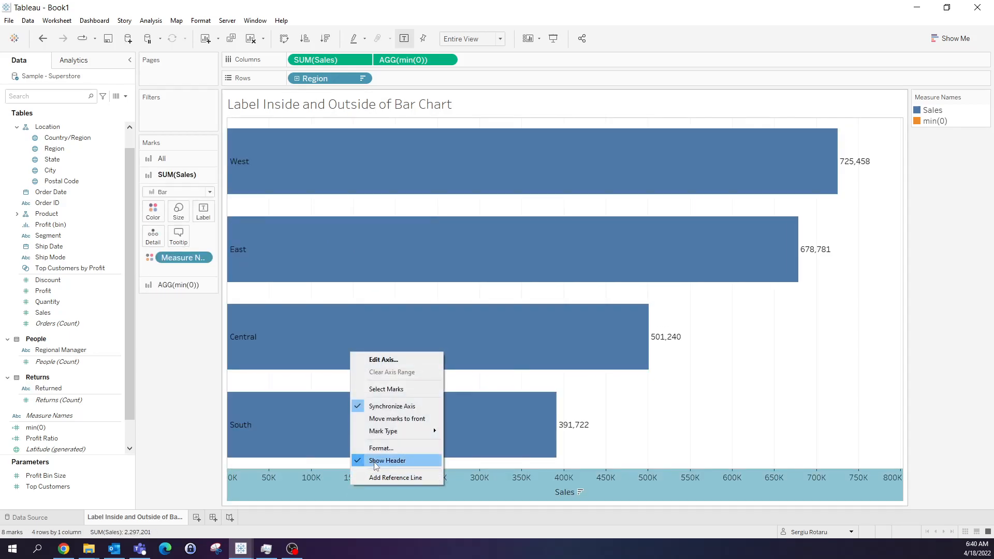
{"action": "left_click", "coordinate": [387, 459]}
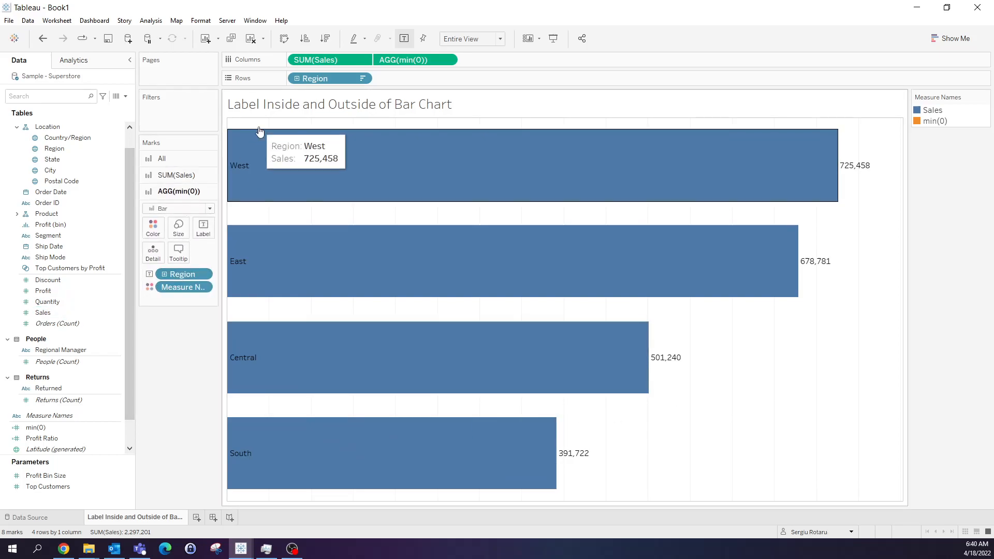
{"action": "mouse_move", "coordinate": [238, 175]}
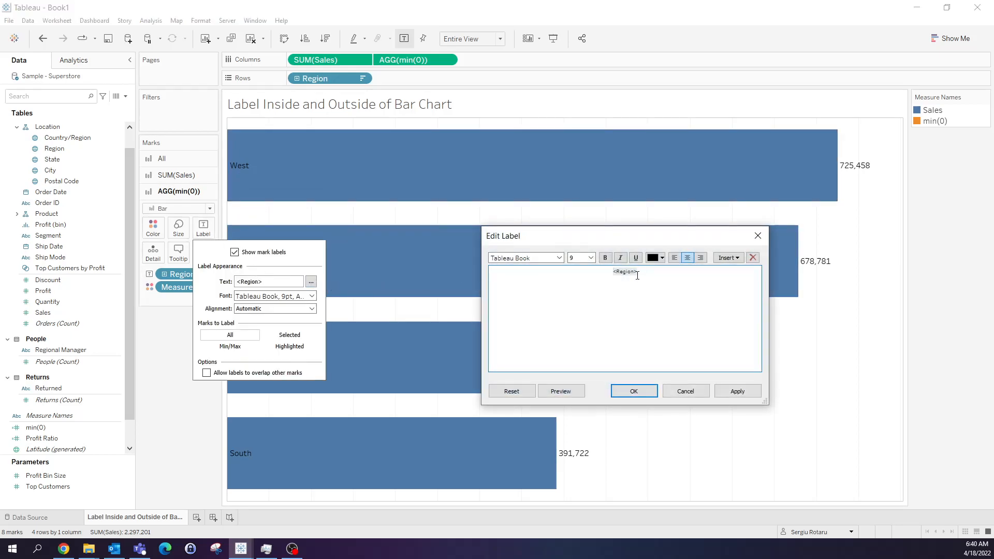
- Restyle the Region label text as white at size 10 and confirm
{"action": "left_click", "coordinate": [662, 258]}
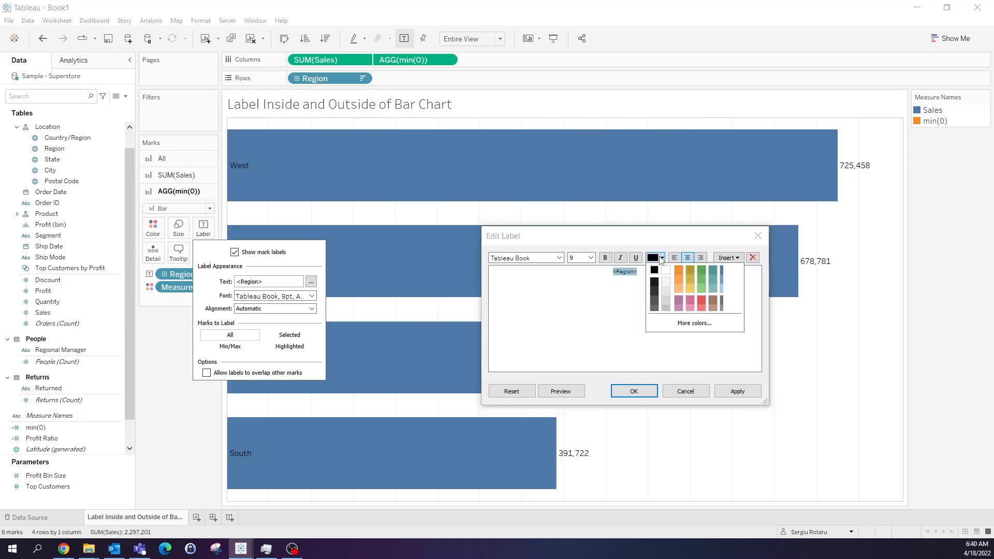
{"action": "left_click", "coordinate": [659, 269]}
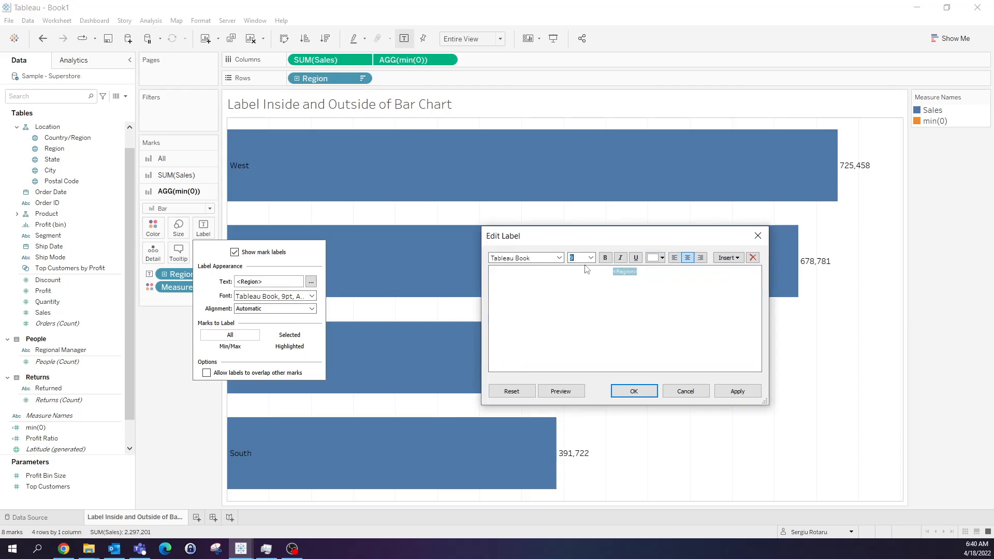
{"action": "left_click", "coordinate": [633, 390]}
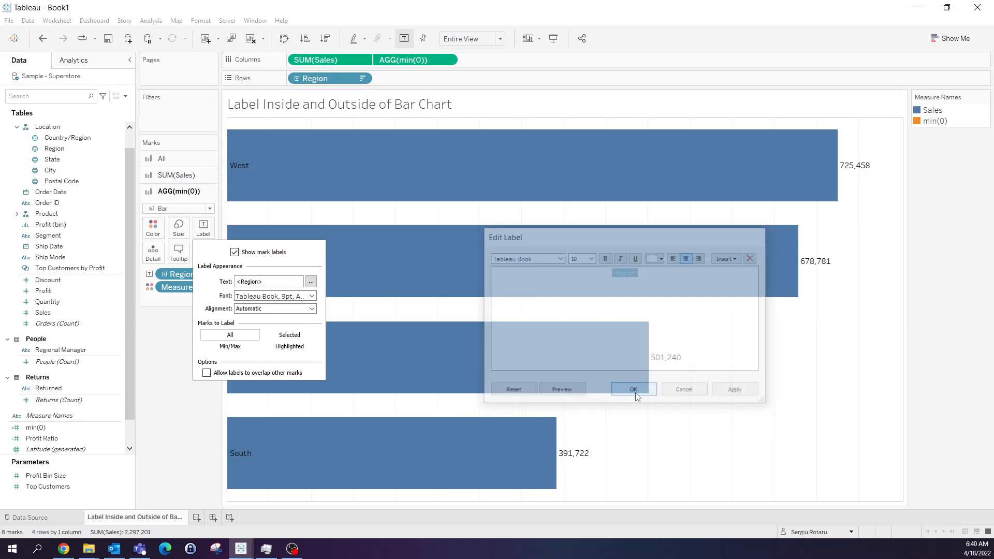
{"action": "left_click", "coordinate": [632, 389]}
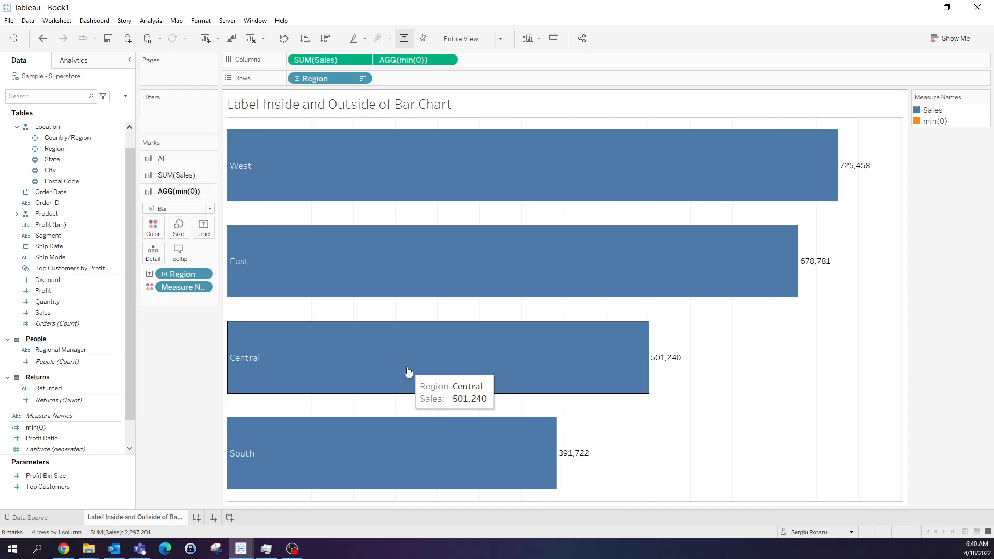
{"action": "mouse_move", "coordinate": [728, 381]}
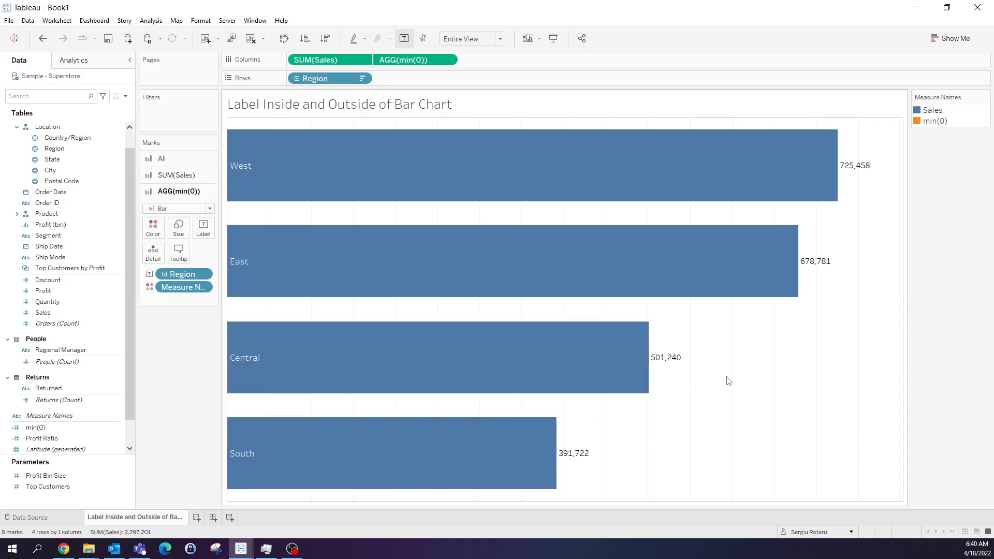